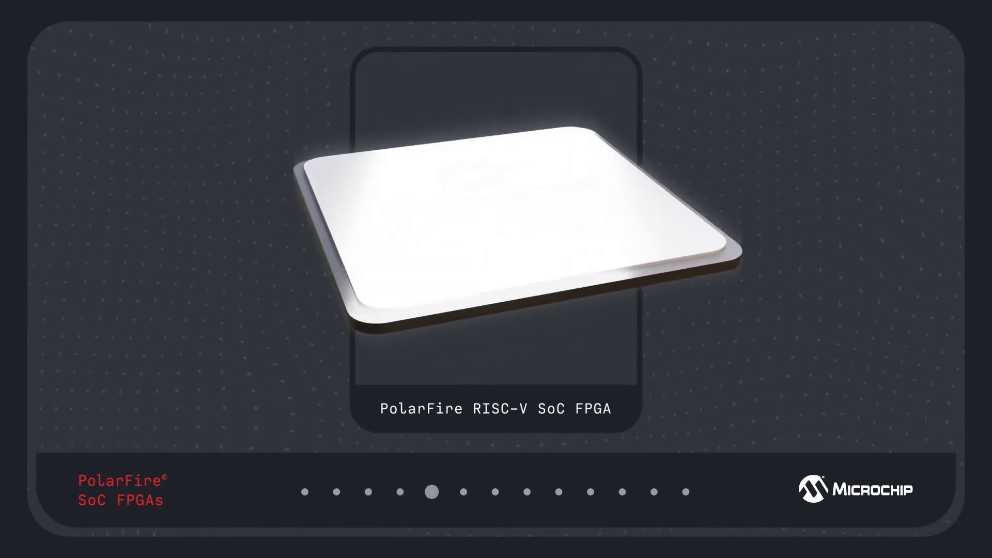
click(465, 492)
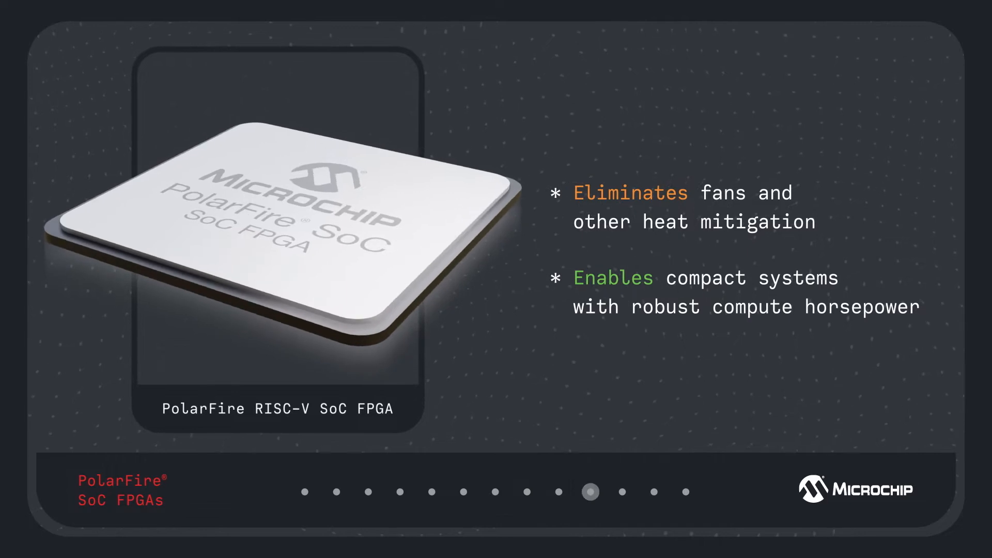
click(622, 492)
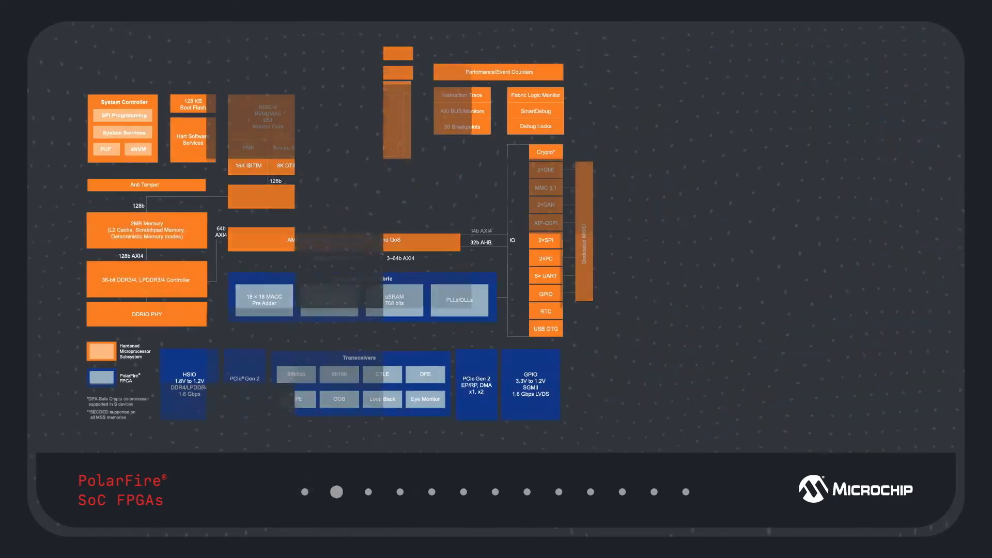
click(369, 493)
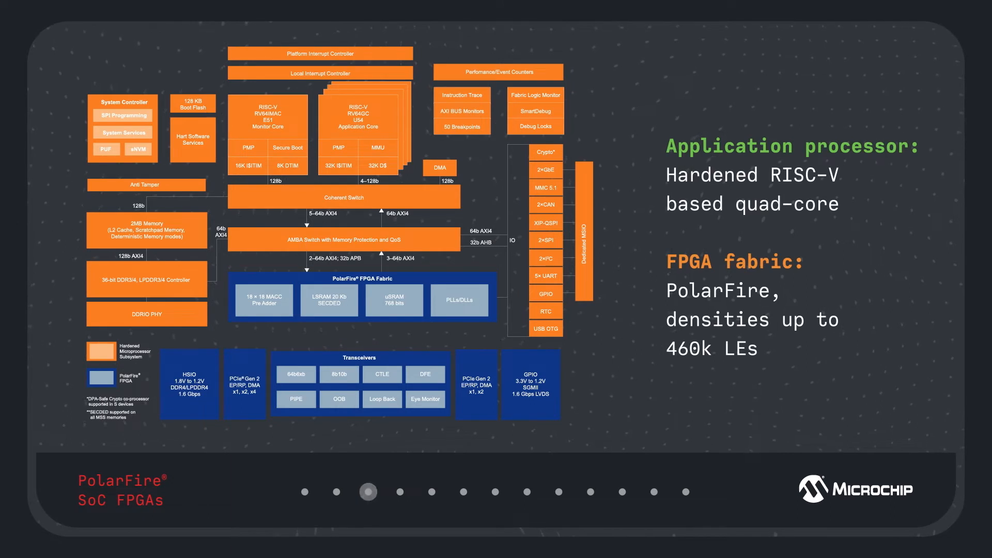
click(400, 492)
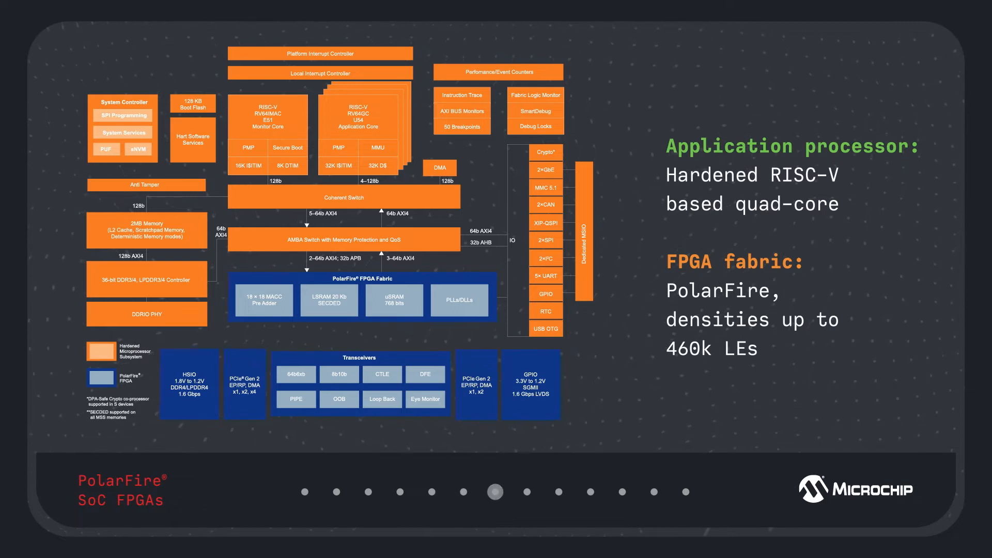
click(559, 492)
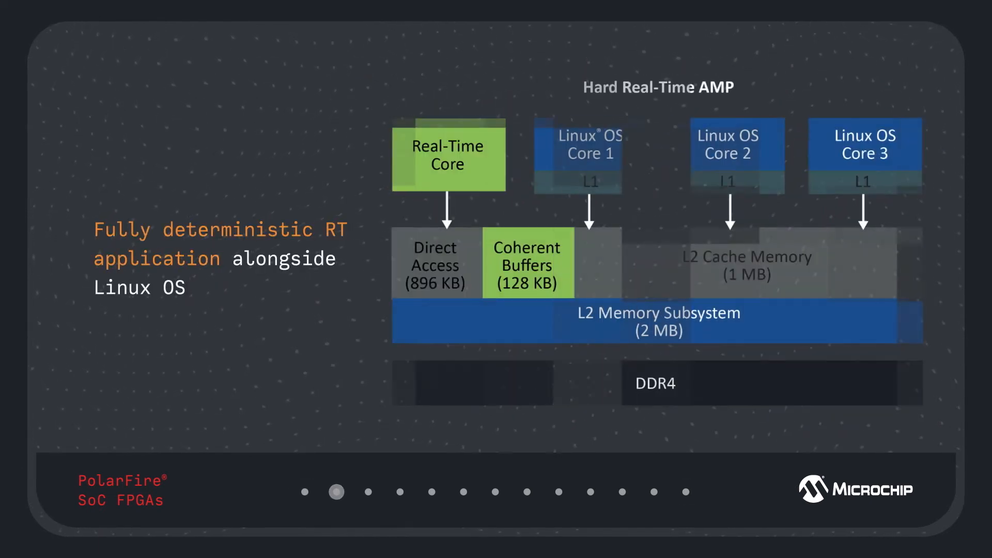
click(369, 505)
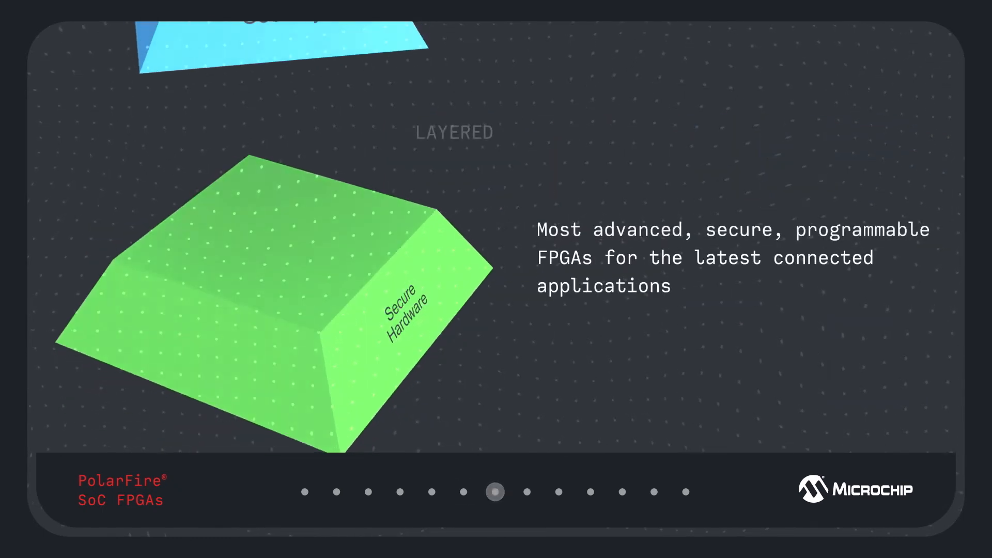
click(528, 505)
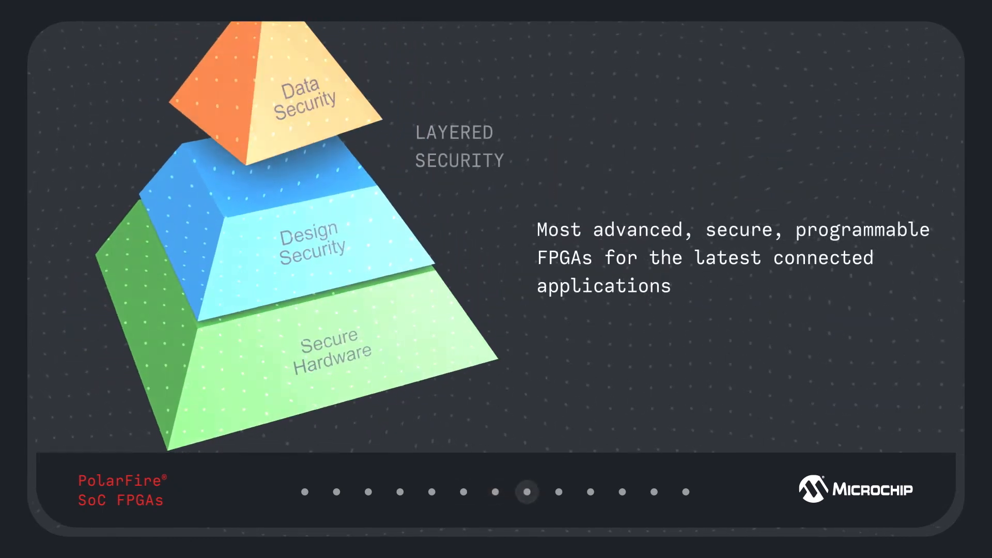